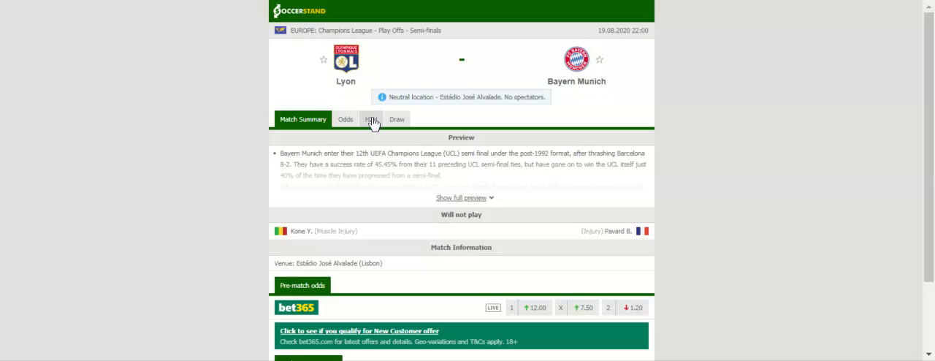
Step: Show the H2H section with Lyon's and Bayern Munich's recent results
left_click(371, 119)
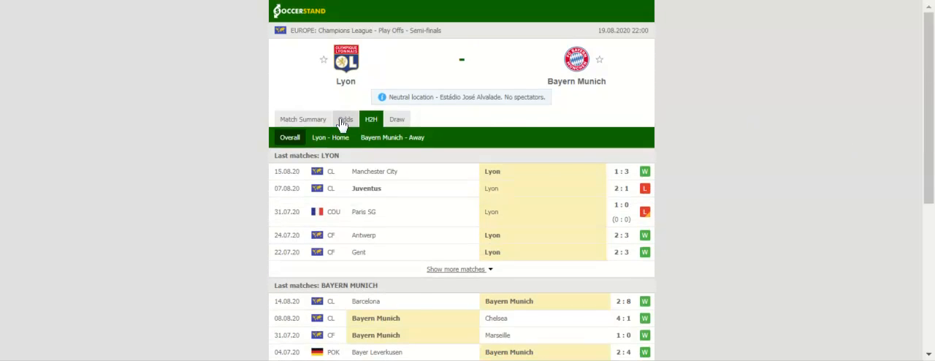
Step: Display the full-time 1X2 bookmaker odds for Lyon vs Bayern Munich
left_click(345, 119)
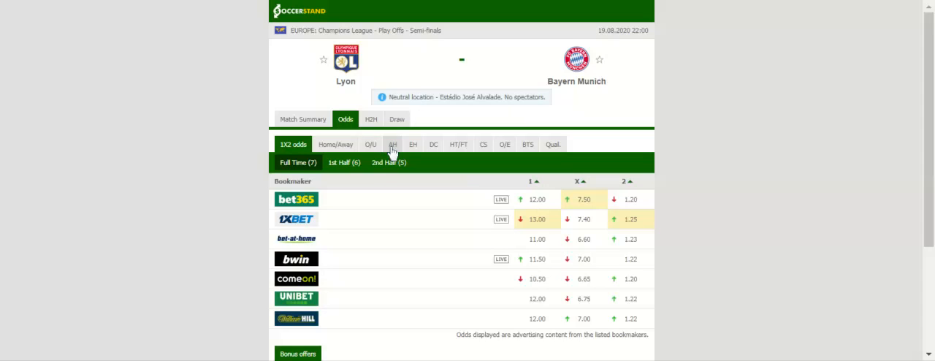
Step: View the Asian handicap, double chance, then European handicap full-time odds
left_click(393, 144)
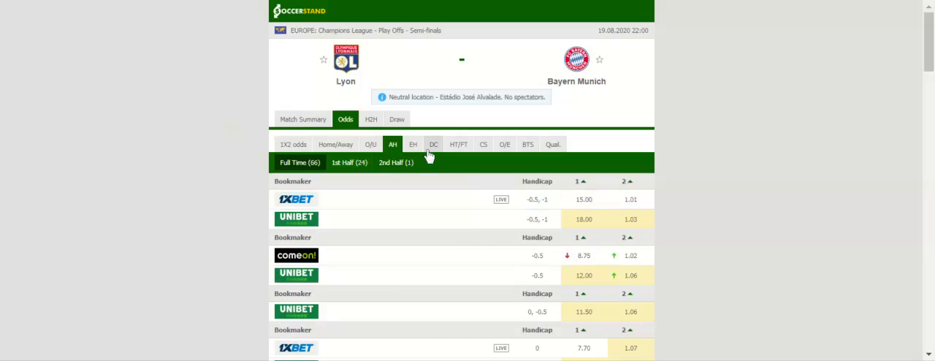
left_click(433, 144)
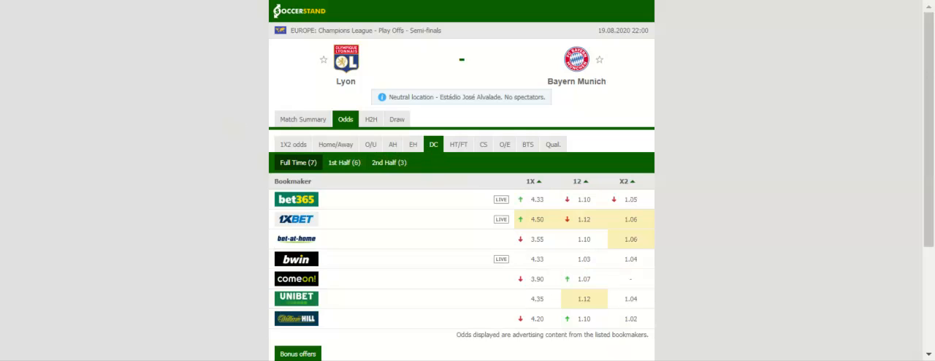
left_click(413, 144)
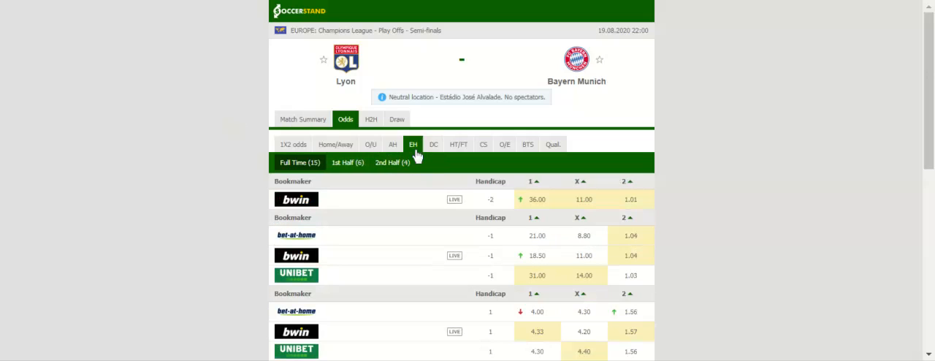